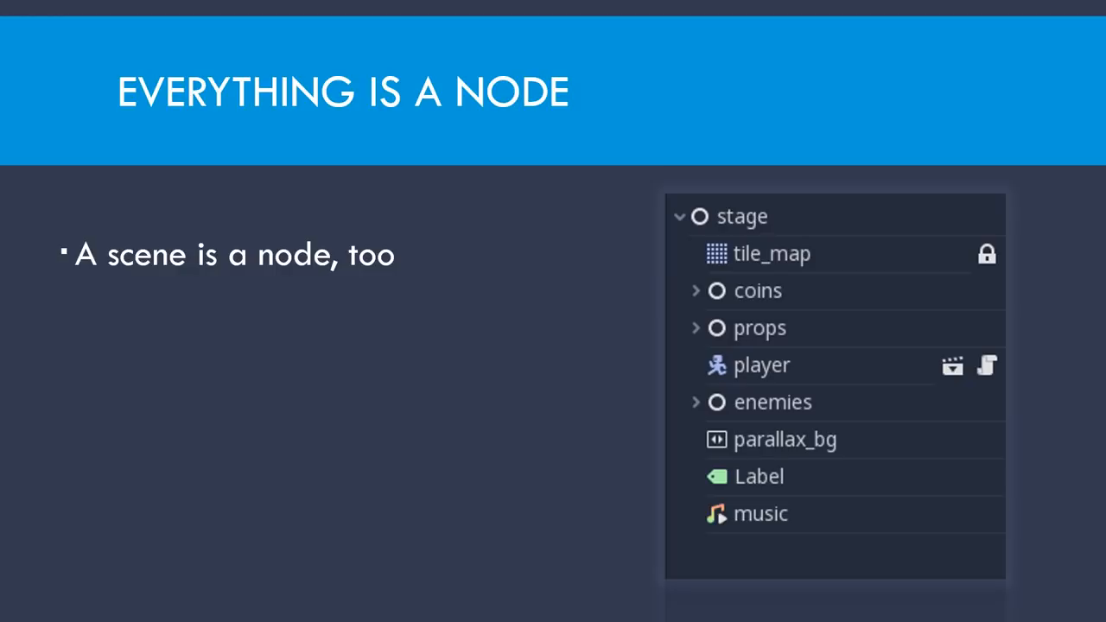
- Reveal the second bullet: organization promoted through instancing, inheriting and nesting
key(right)
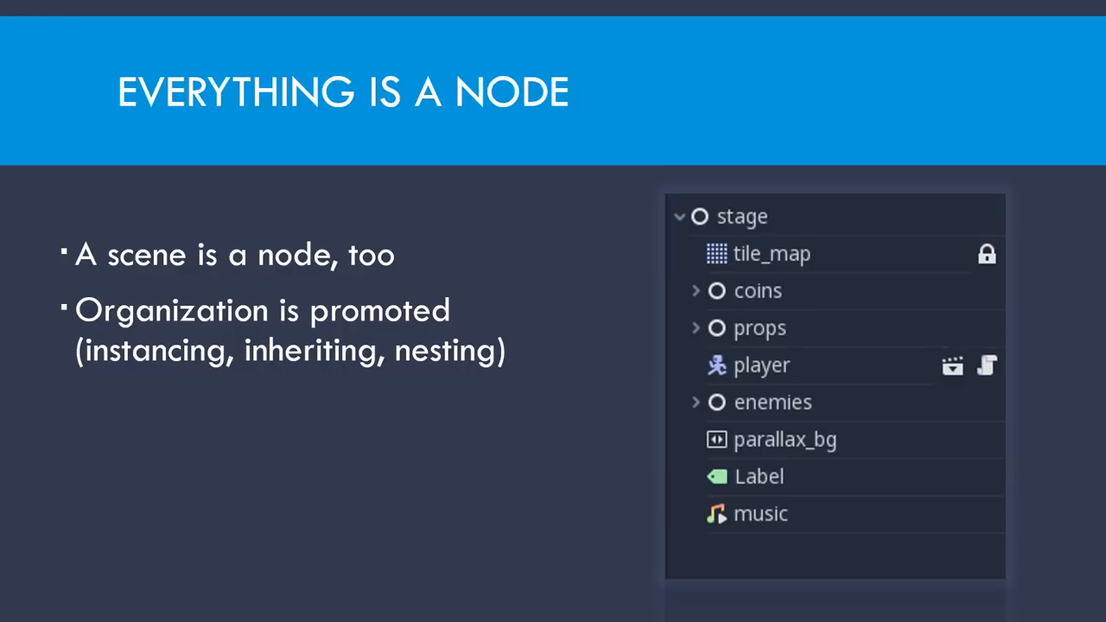
key(Right)
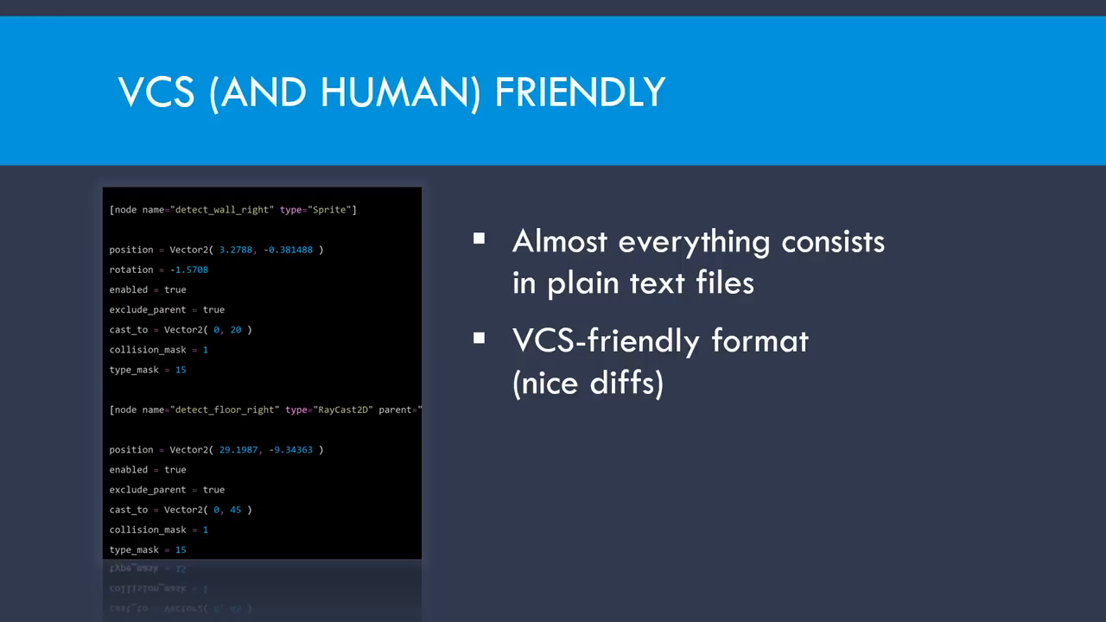
key(Right)
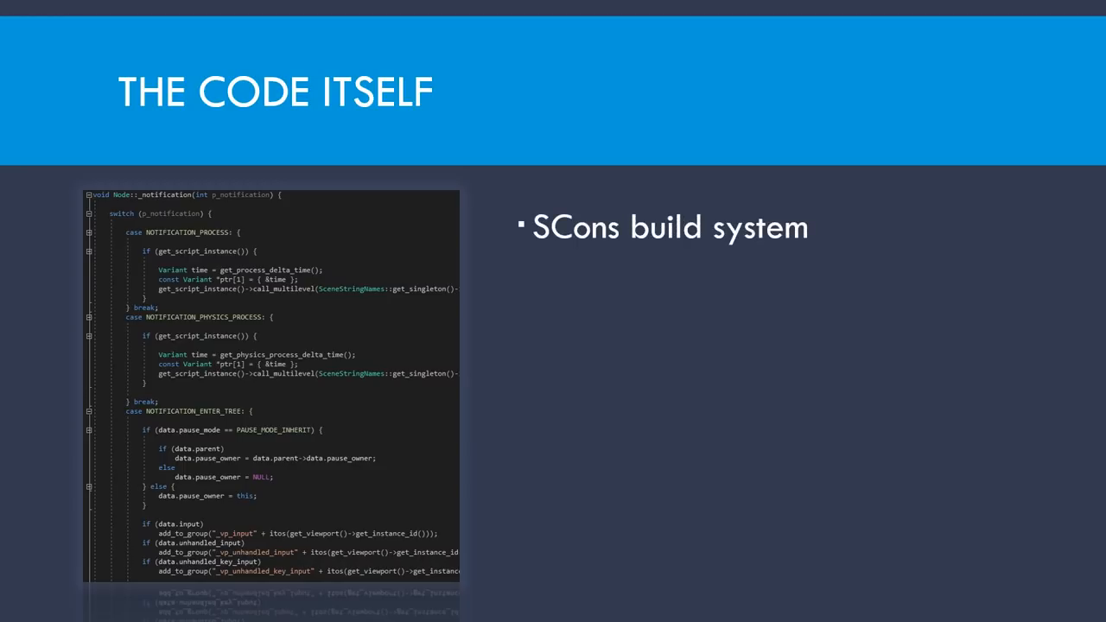
- Advance past 'The code itself' slide to the Process slide with the Scene GIProbe box
key(Right)
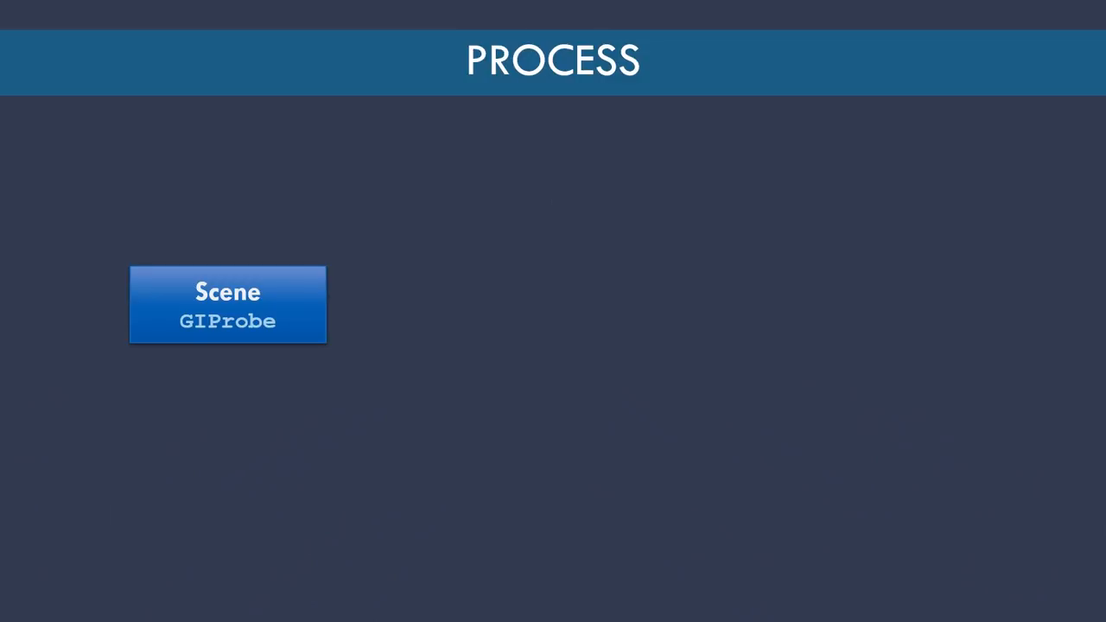
key(Right)
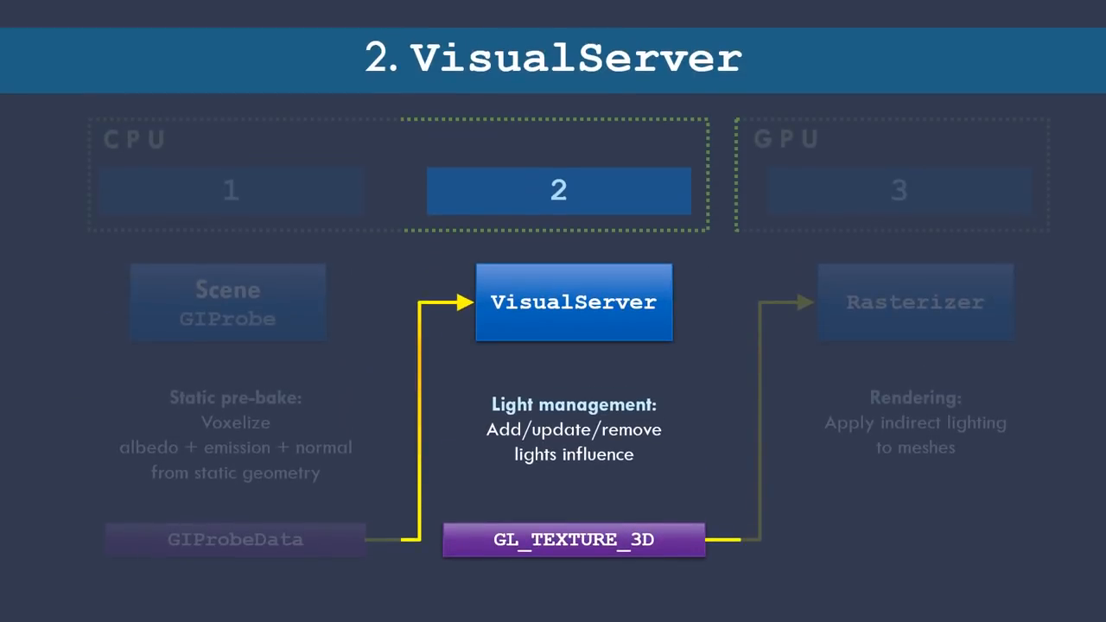